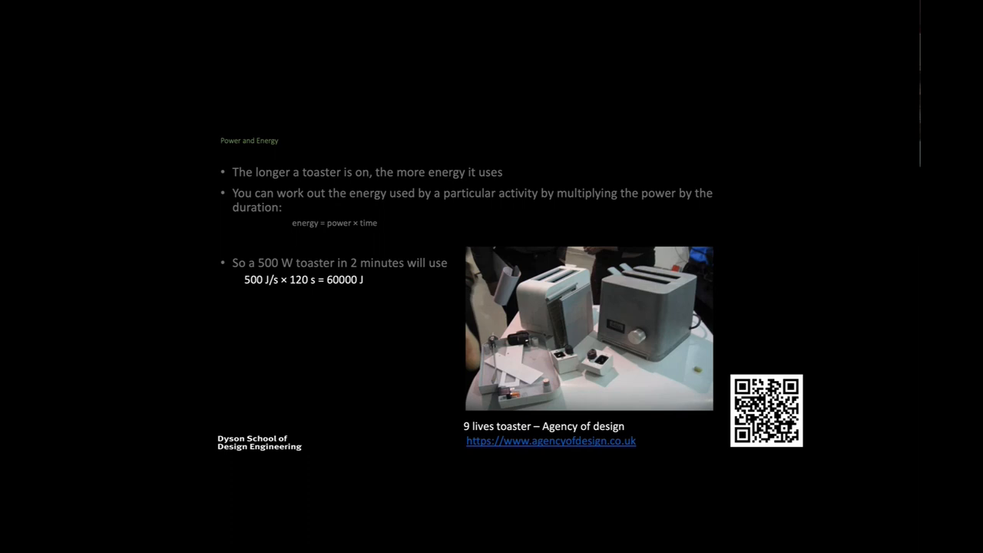
Reveal the 500 W toaster energy-calculation example on the Power and Energy slide
key(right)
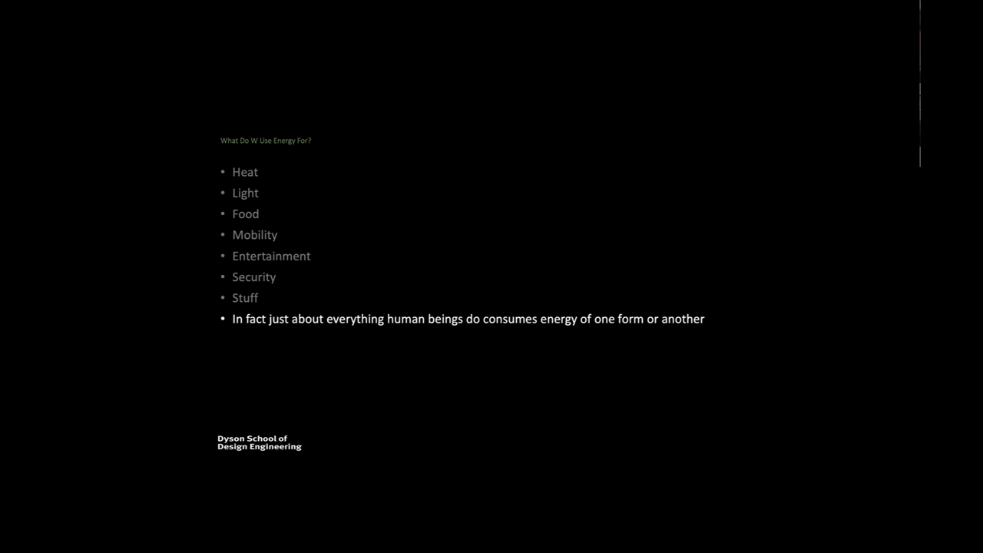
Reveal the final bullet that nearly everything humans do consumes energy
key(right)
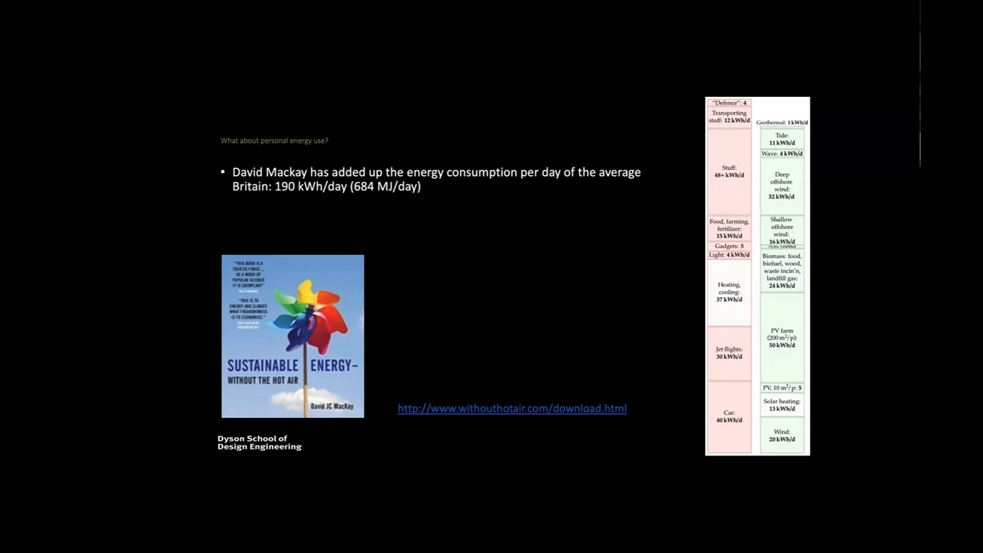
Reveal the bullet comparing 190 kWh/day with the IEA's 125 kWh/day, then advance to Energy Requirements
key(Right)
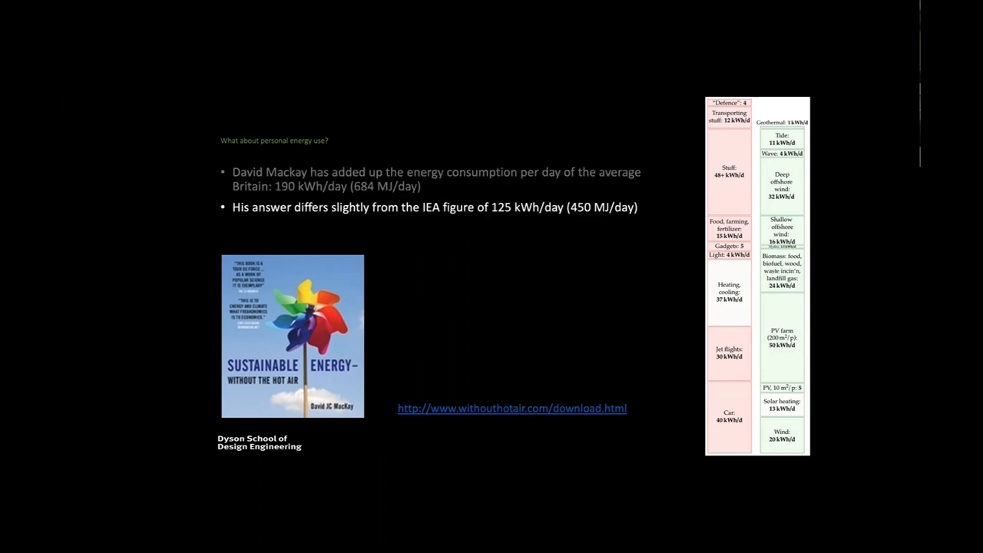
key(Right)
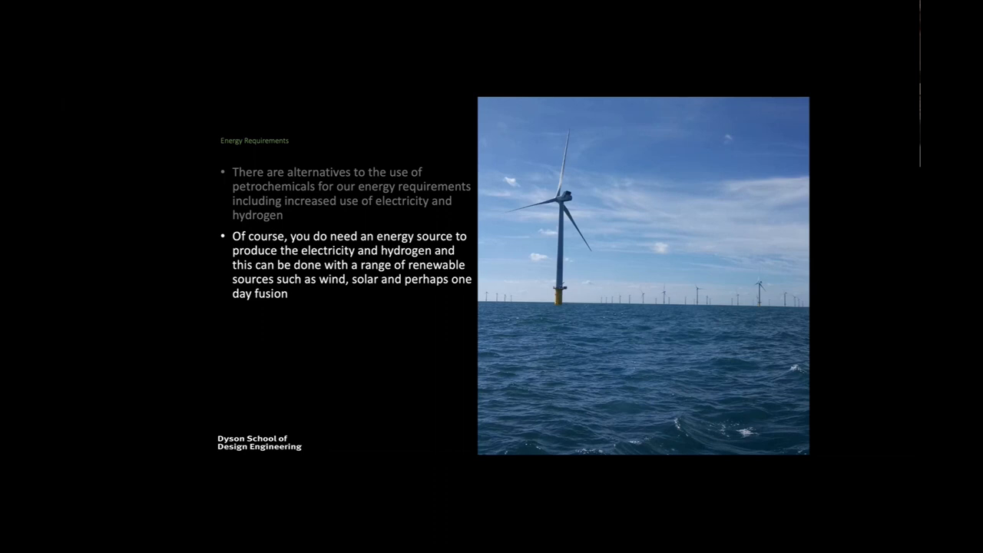
Advance from the Energy Requirements renewables point to the Floor heat loss slide
key(Right)
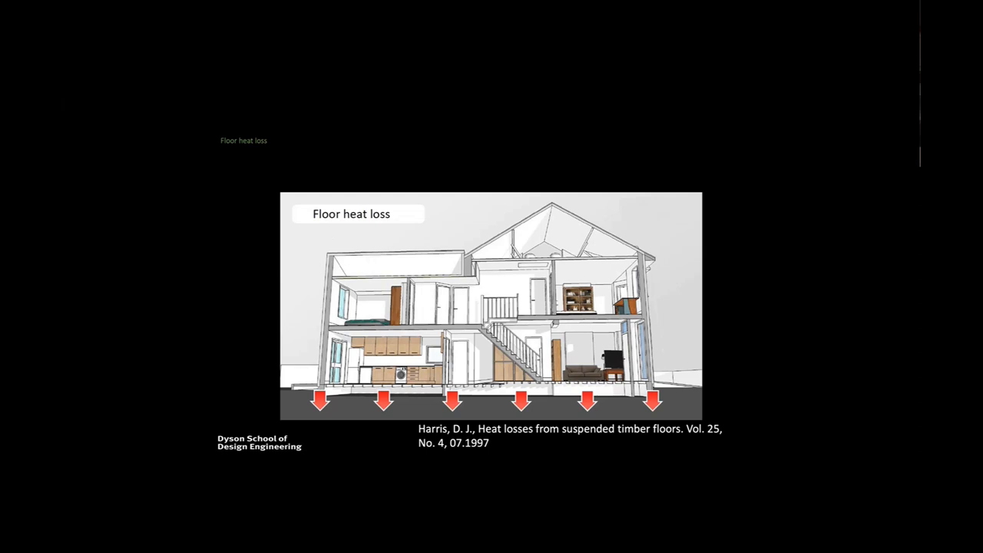
key(right)
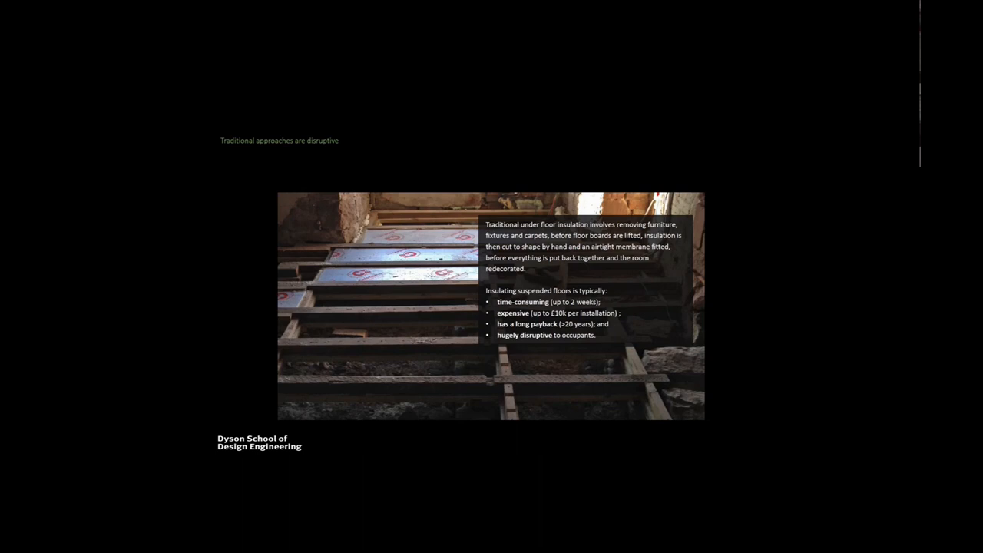
Advance through the robotic solution and Stage 2 Survey slides to Stage 3 Insulate
key(Right)
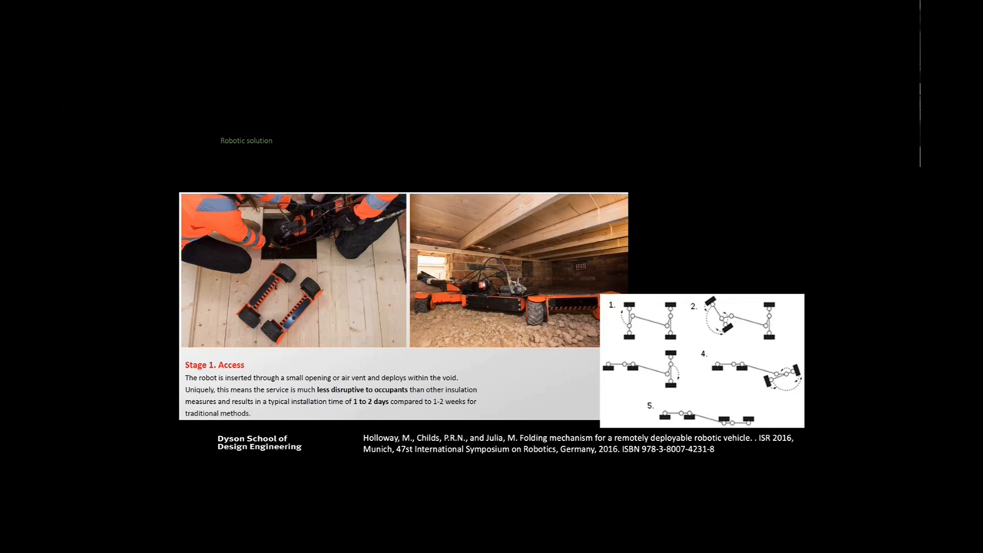
key(right)
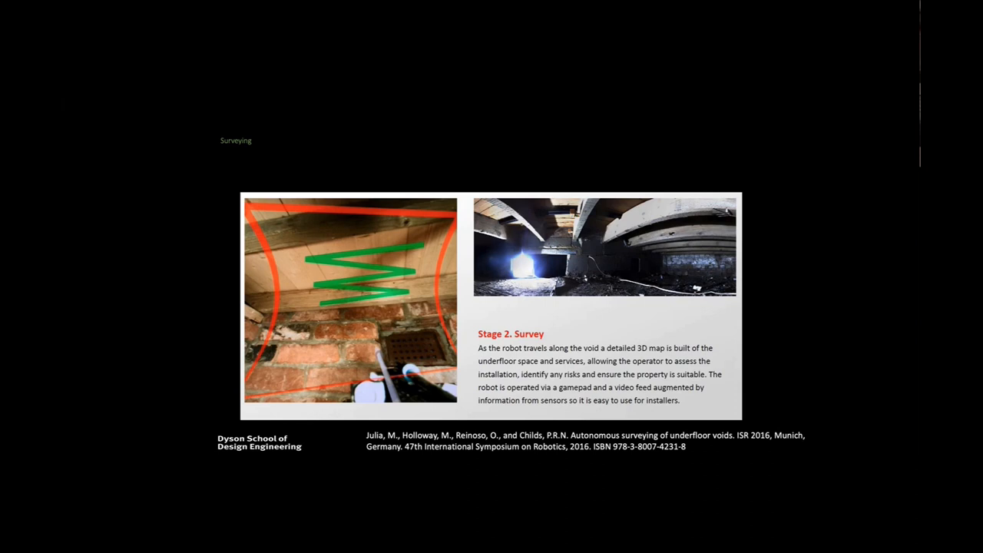
key(right)
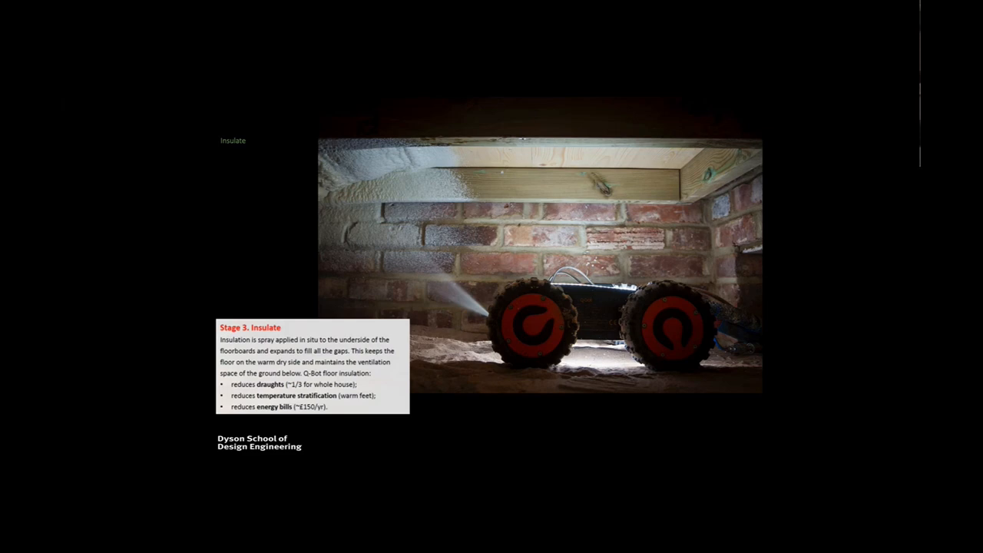
Advance to the EPC benefit slide with four Q-Bot customer case study covers
key(right)
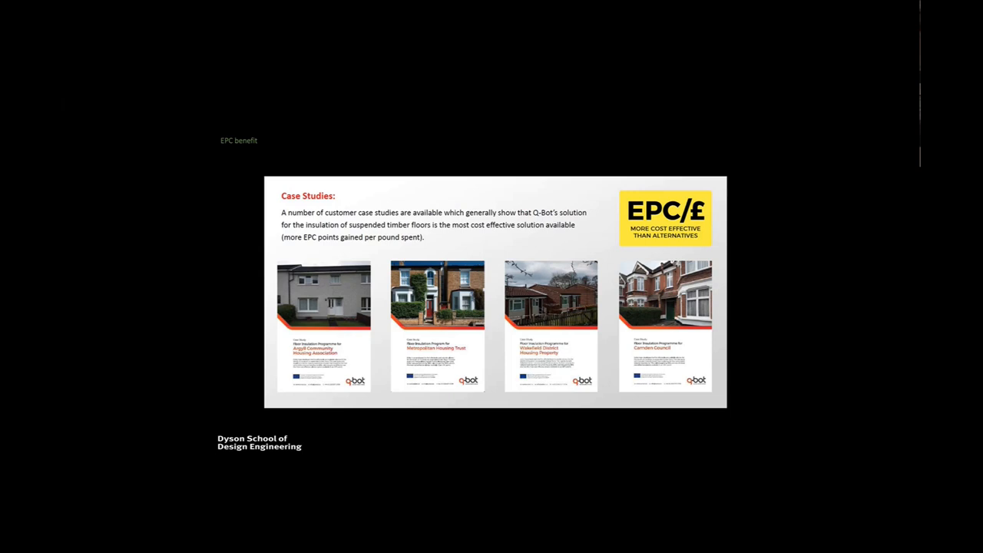
Advance to the SW London U-values chart showing 0.87 to 0.20 W/m²K
key(right)
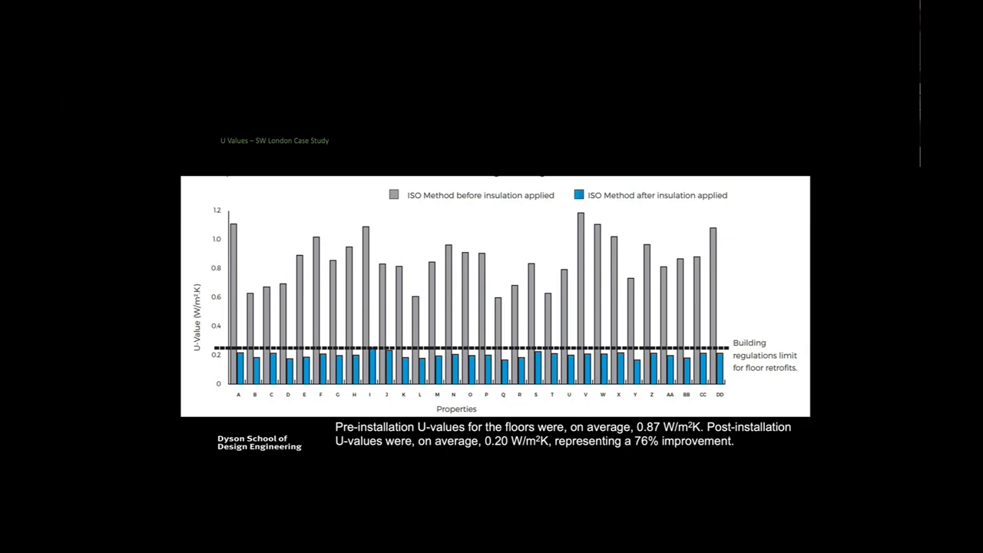
key(right)
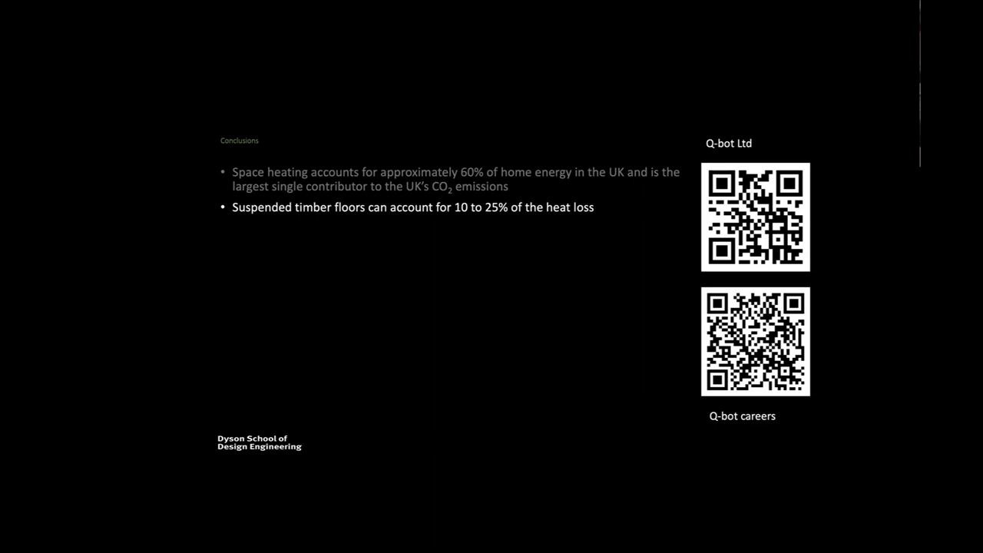
Reveal the remaining conclusion bullets and advance to the closing 'subject to change' slide
key(right)
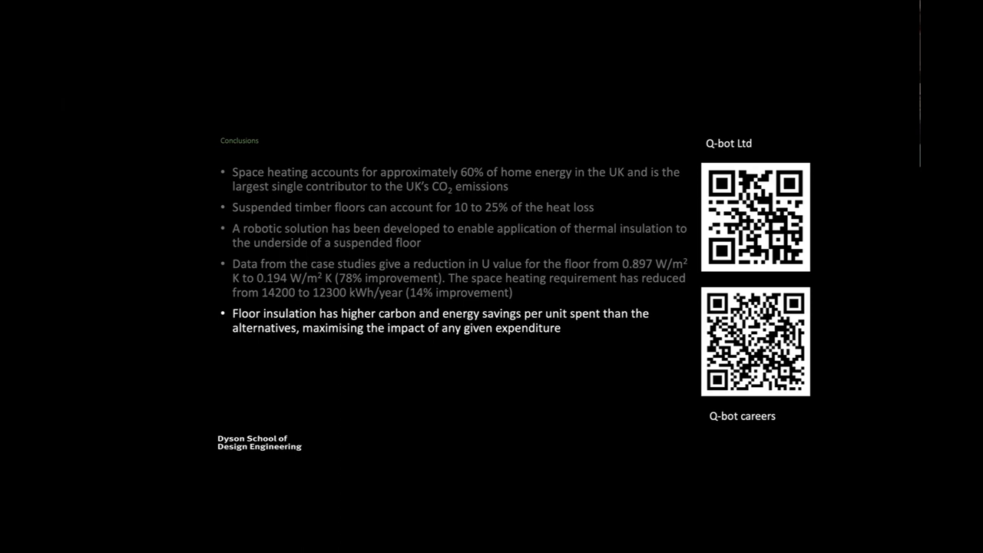
key(Right)
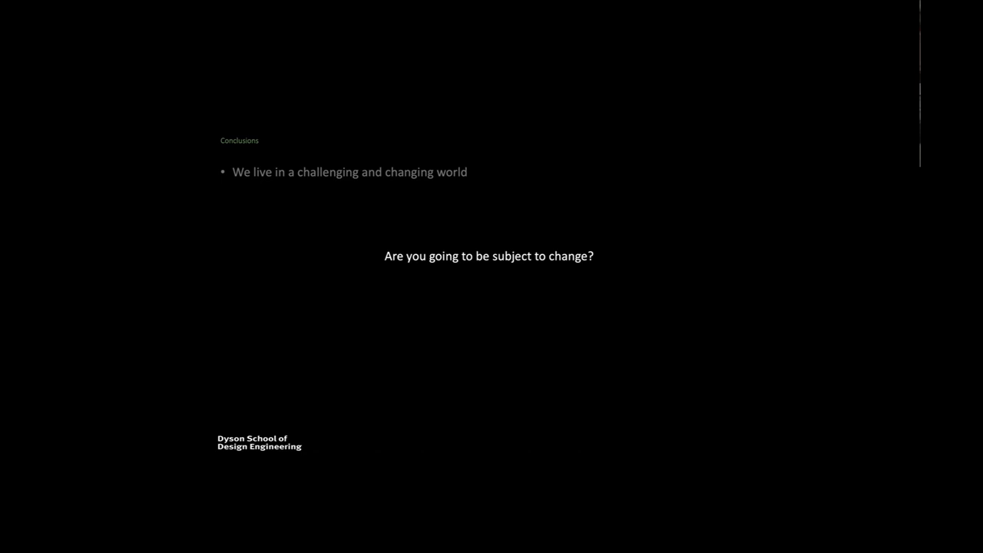